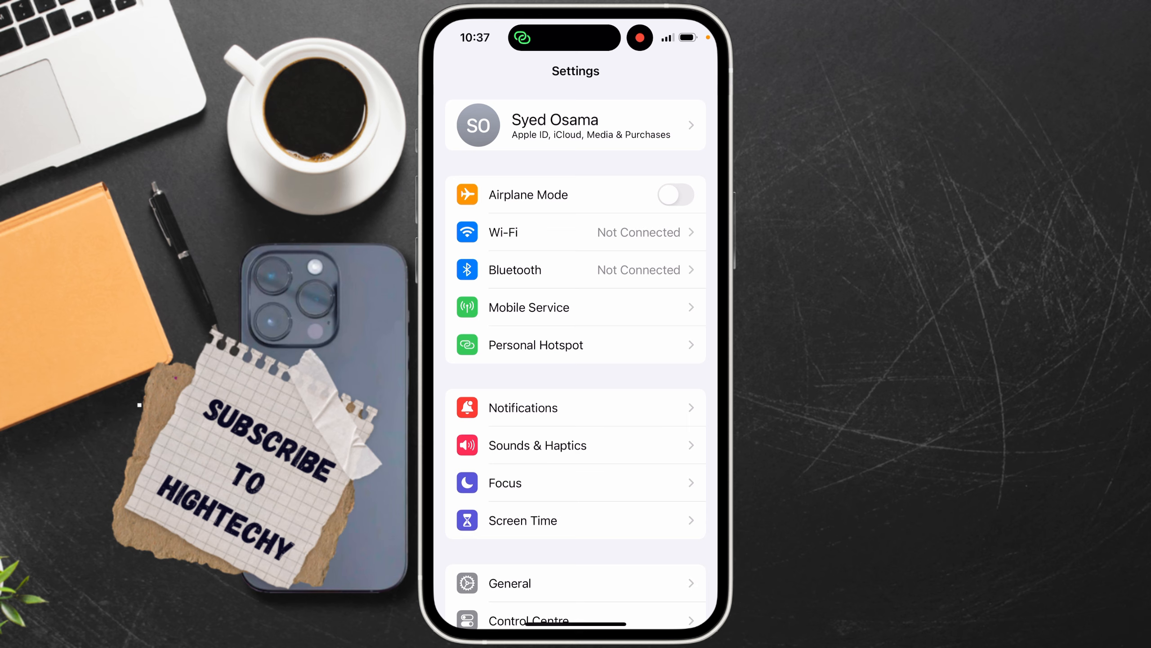
# Scroll down Mobile Service to Personal Hotspot's per-device data usage list.
pyautogui.scroll(-3)
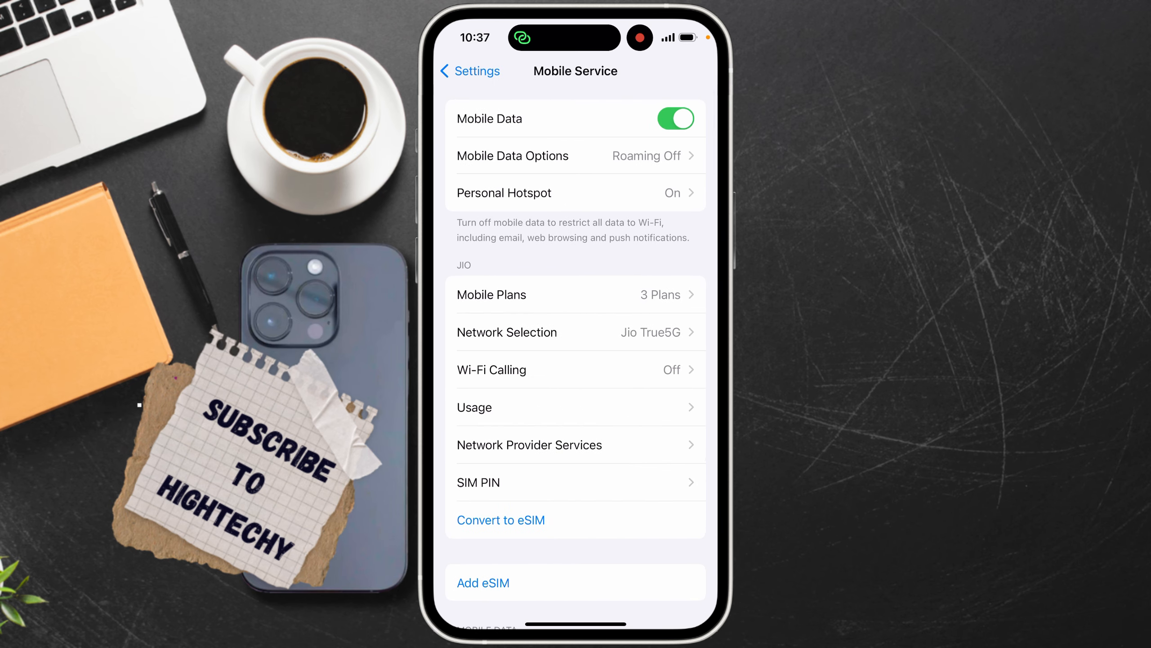
pyautogui.scroll(-3)
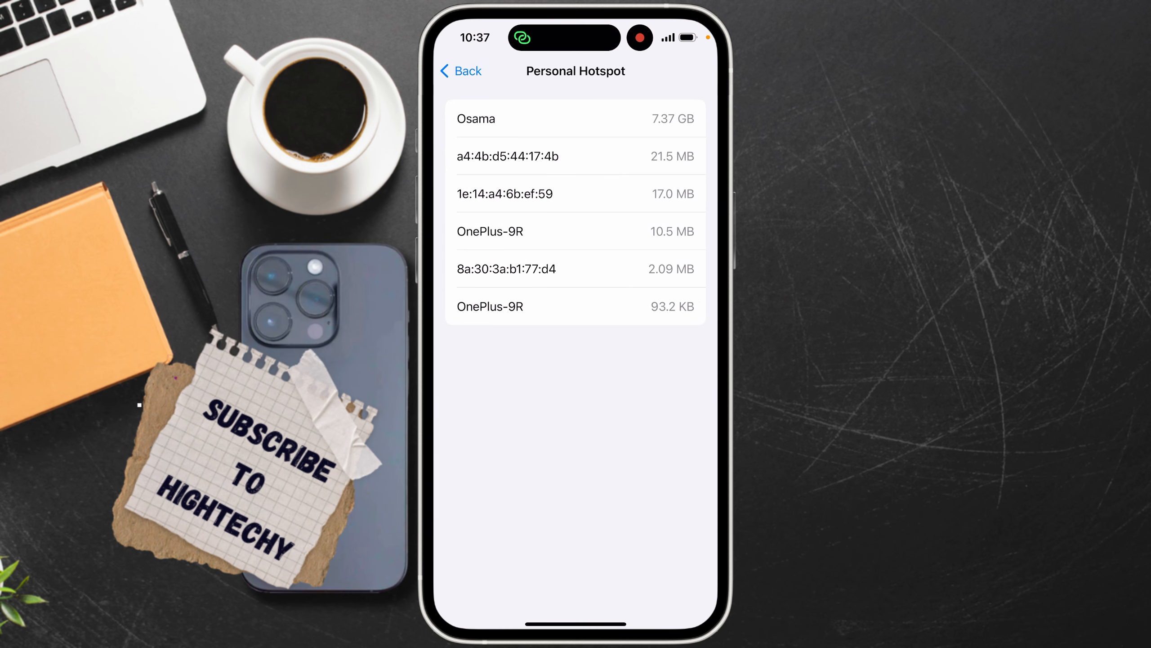
# Browse the hotspot device list, then go back to Mobile Service's app usage list.
pyautogui.scroll(3)
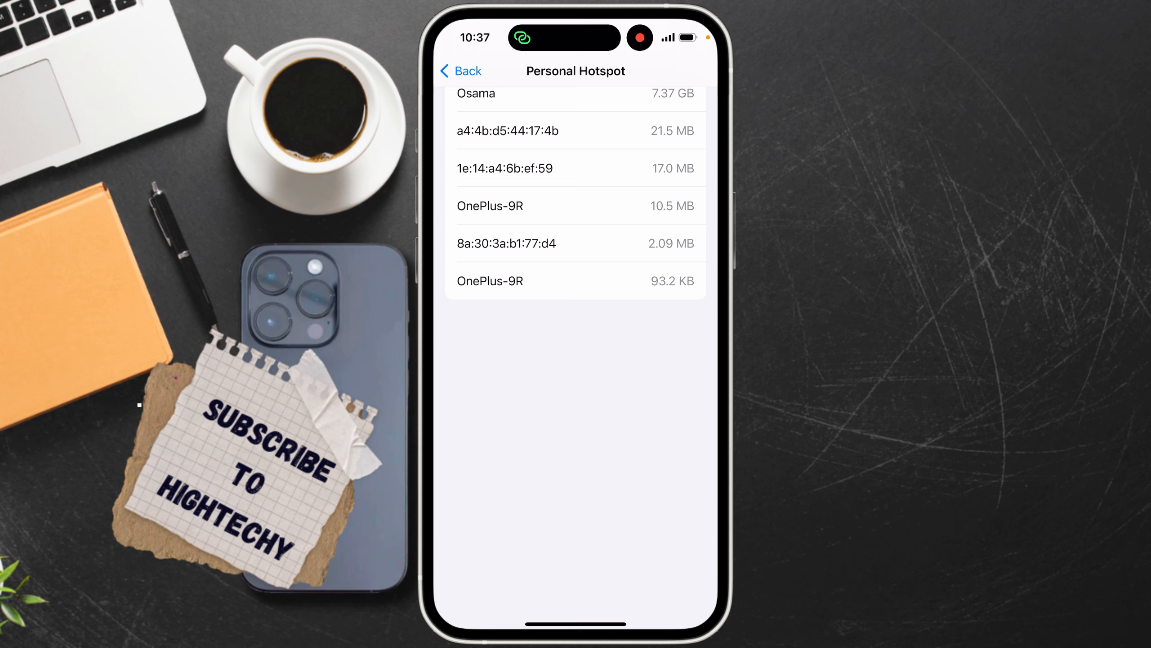
pyautogui.scroll(-3)
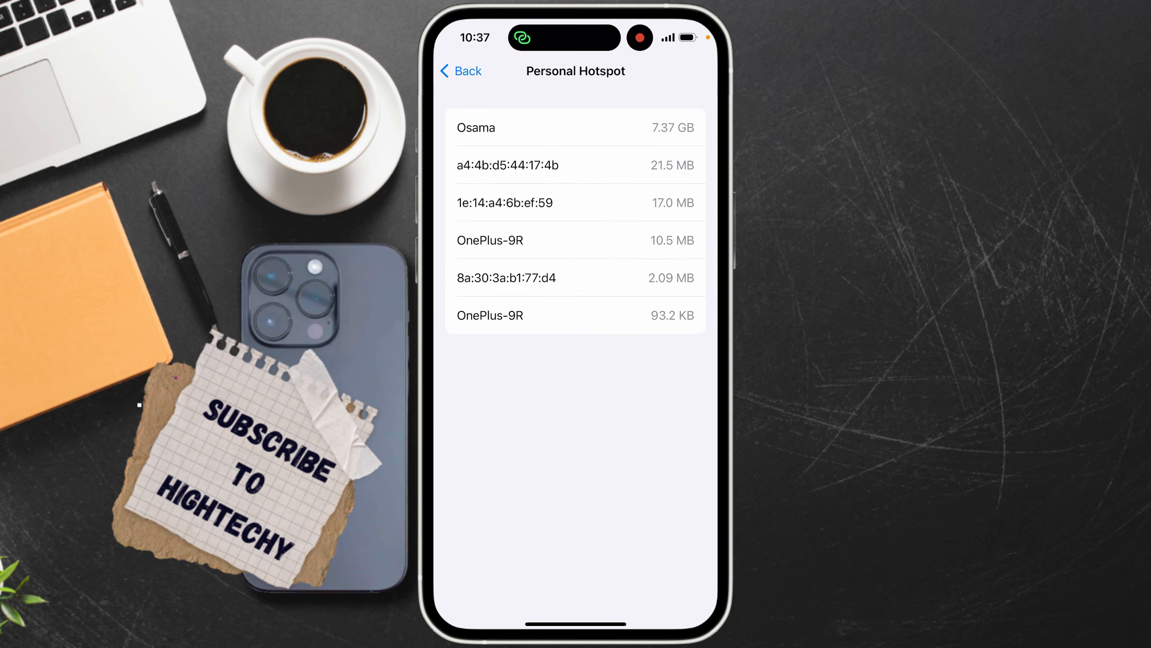
pyautogui.click(461, 71)
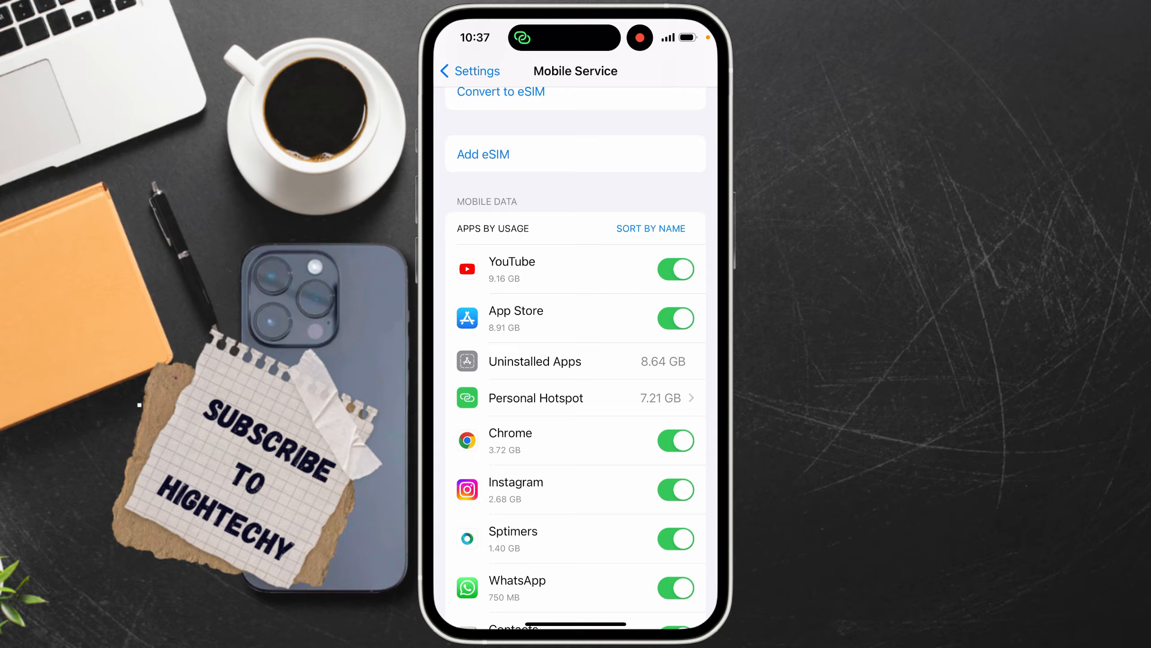